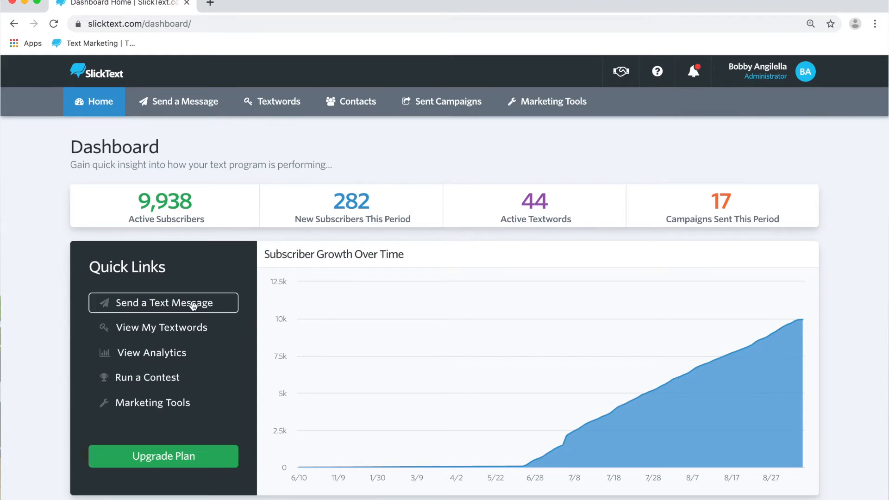
mouse_move(279, 107)
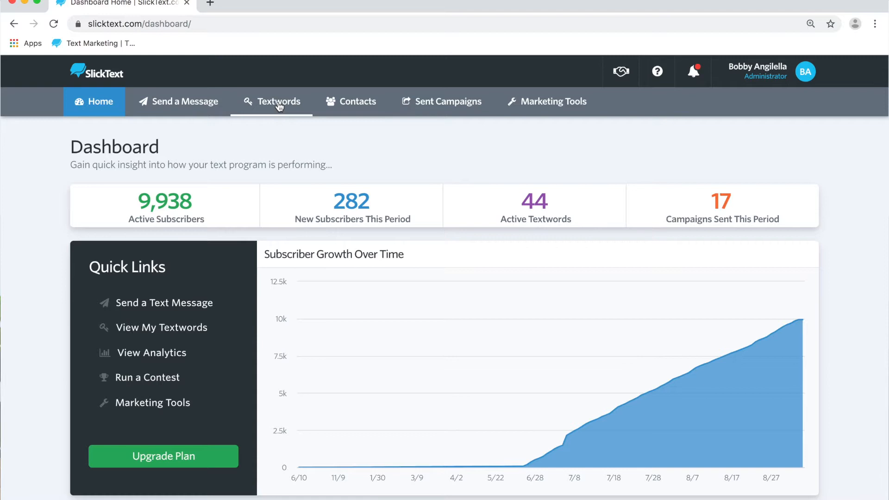
- Show the Textwords list and scroll down to the bb grill entries
left_click(278, 102)
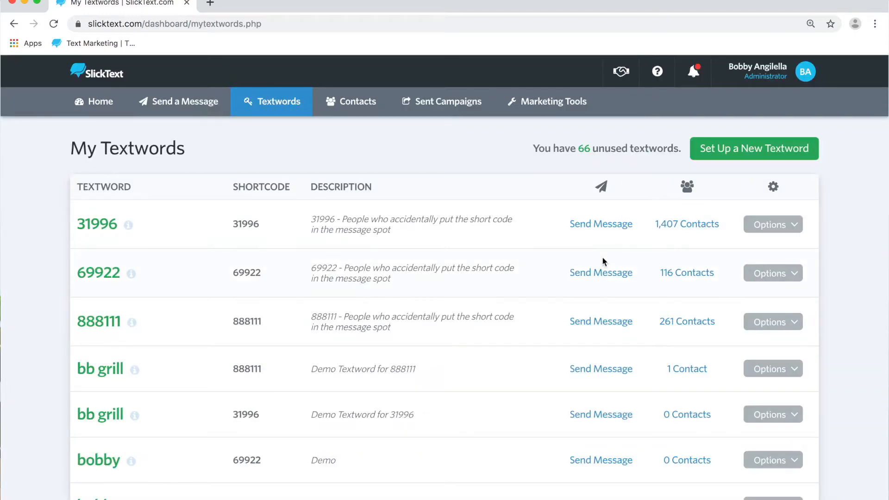
scroll("down", 3)
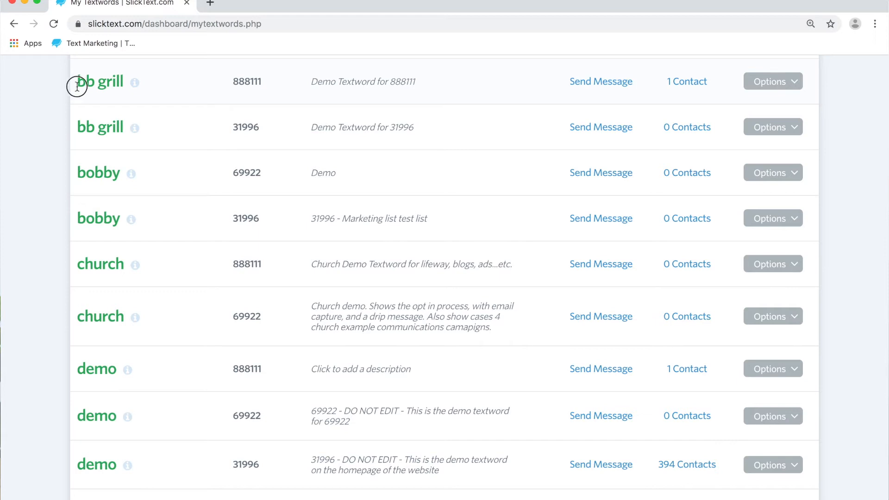
left_click_drag(77, 82, 765, 82)
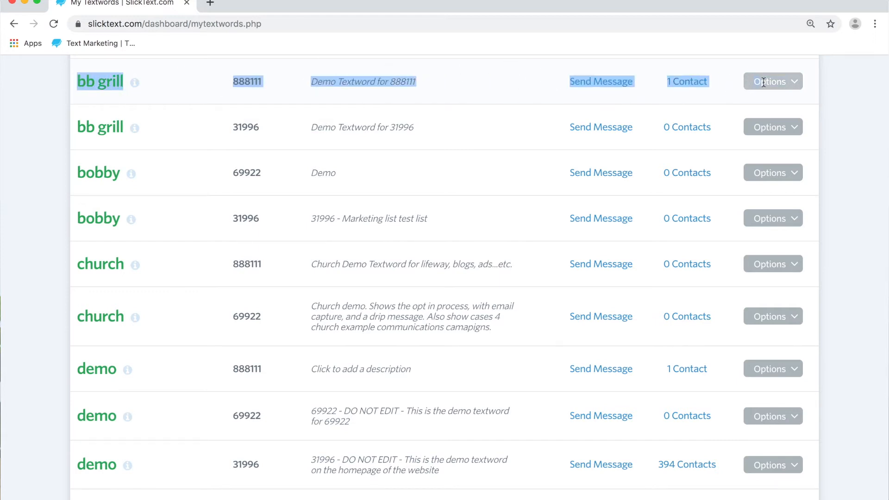
- Enter the bb grill (888111) auto-reply settings, enlarge the reply box and start a line after the redeem link
left_click(772, 81)
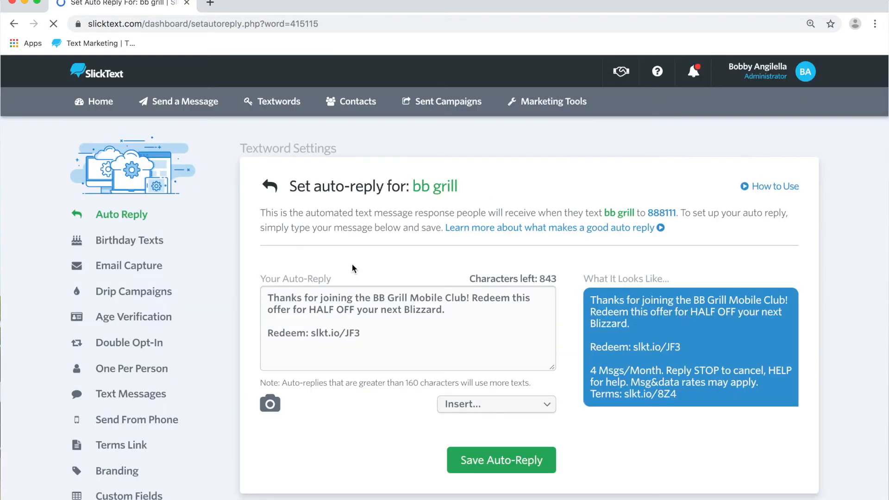
scroll("down", 3)
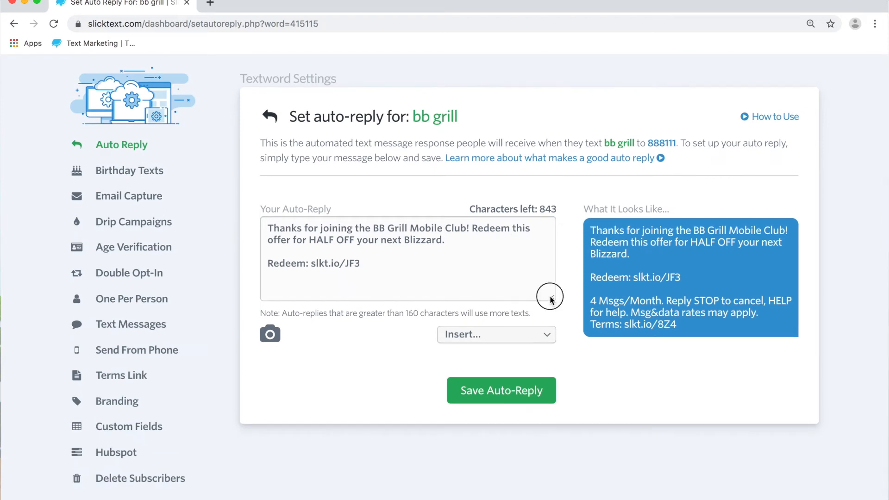
left_click_drag(548, 299, 548, 355)
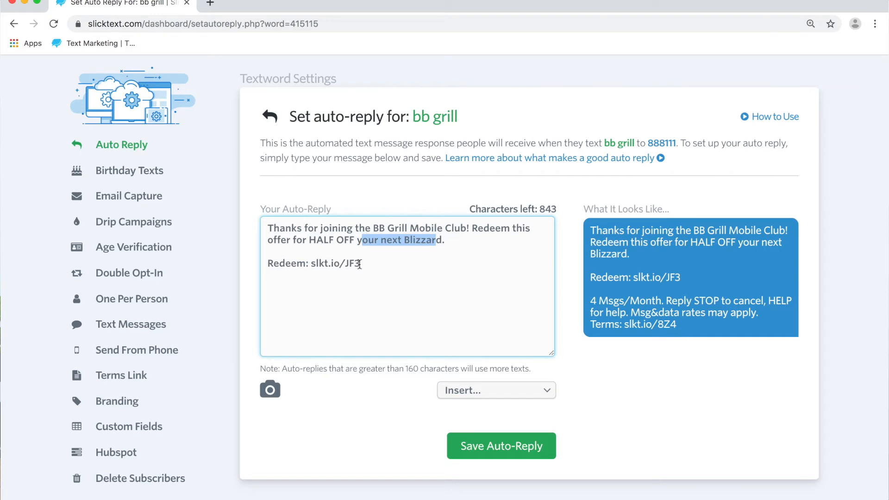
left_click(347, 296)
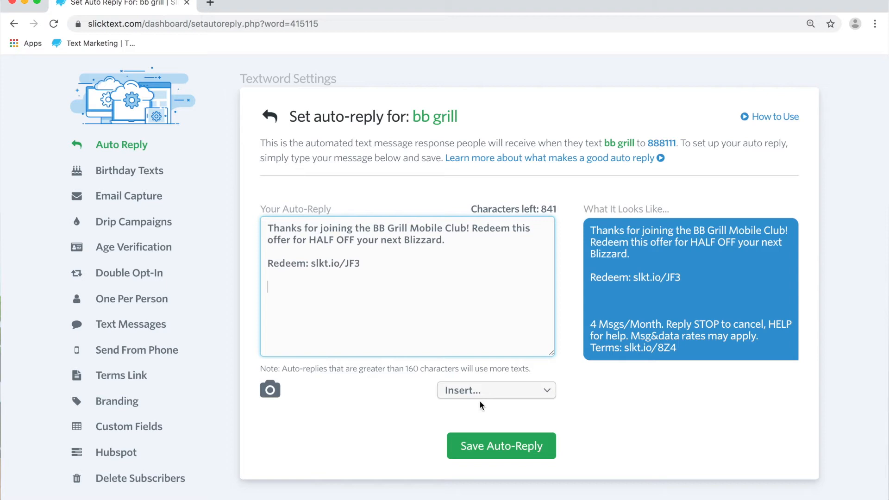
- Insert an Expiration Date code {EXP} below the redeem link in the bb grill auto-reply
left_click(496, 390)
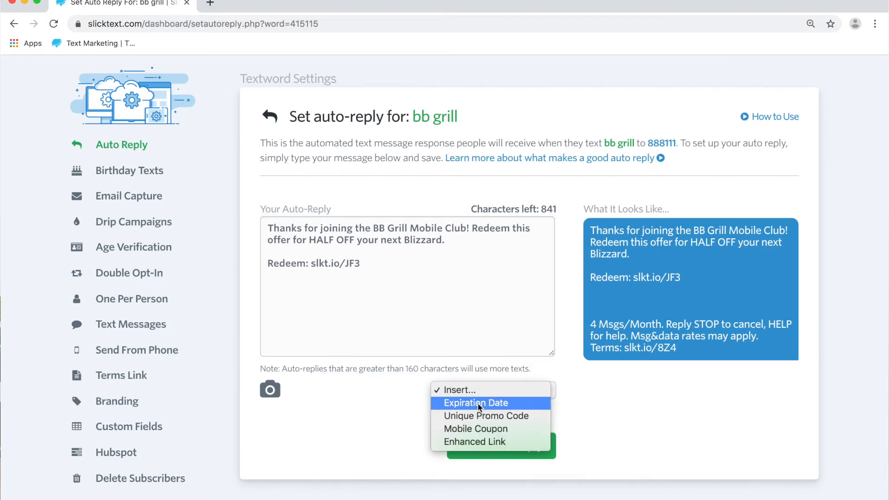
left_click(475, 403)
type("7")
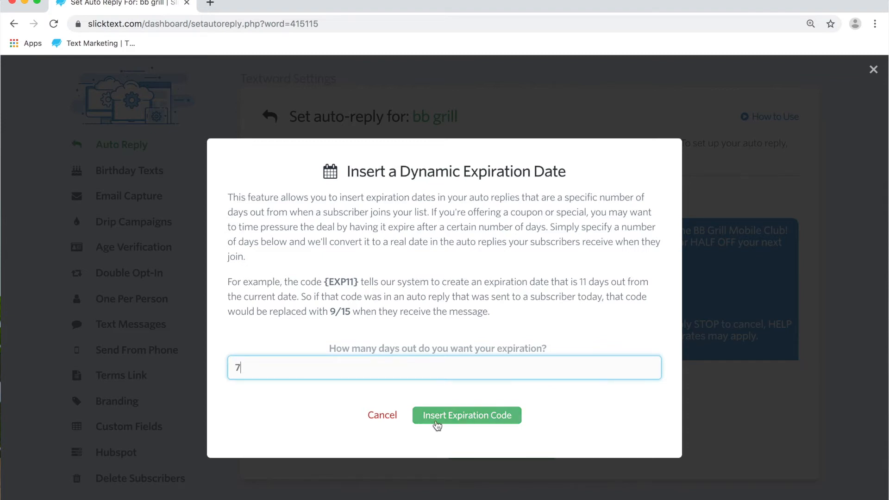
left_click(466, 414)
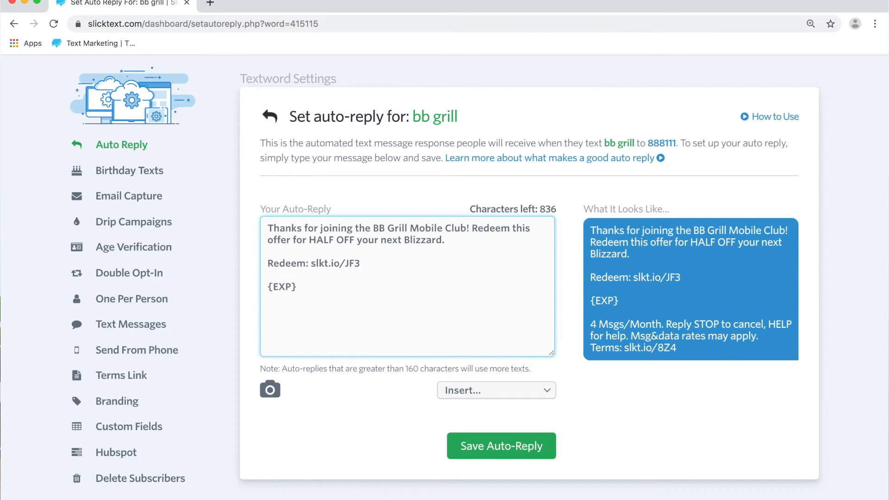
- Change the code from {EXP10} to {EXP7} for a 7-day expiration and save the auto-reply
type("10")
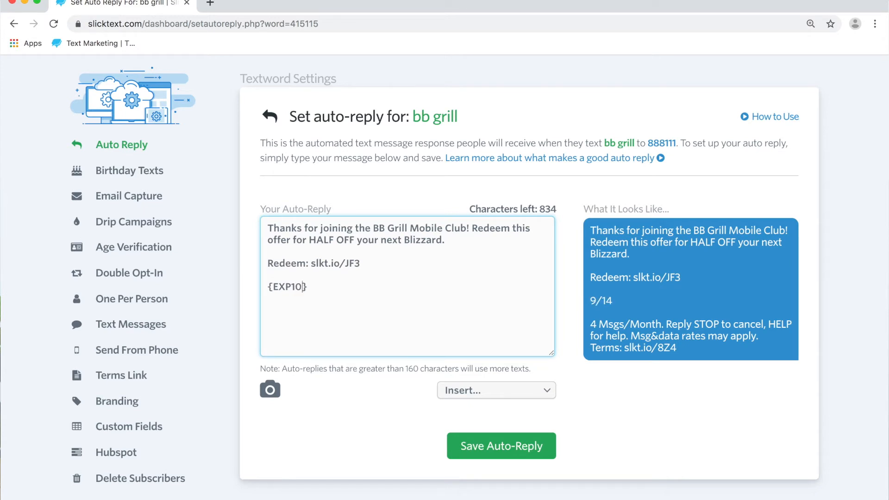
mouse_move(190, 373)
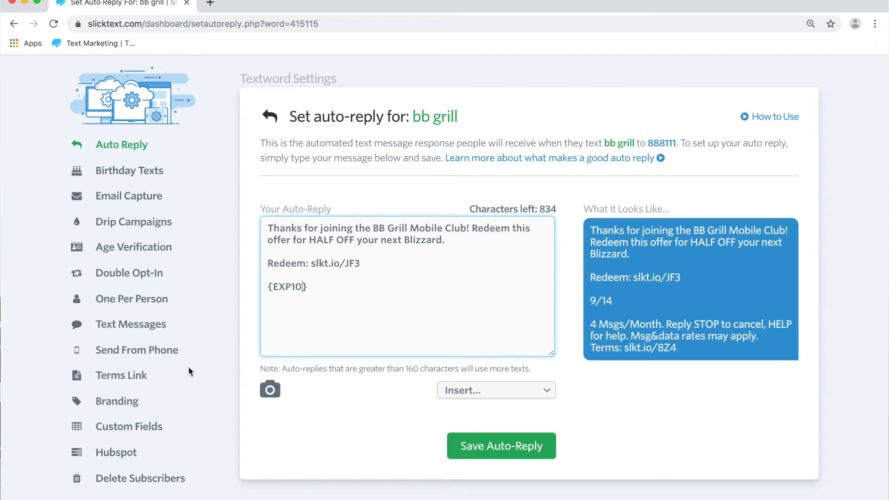
key("Backspace")
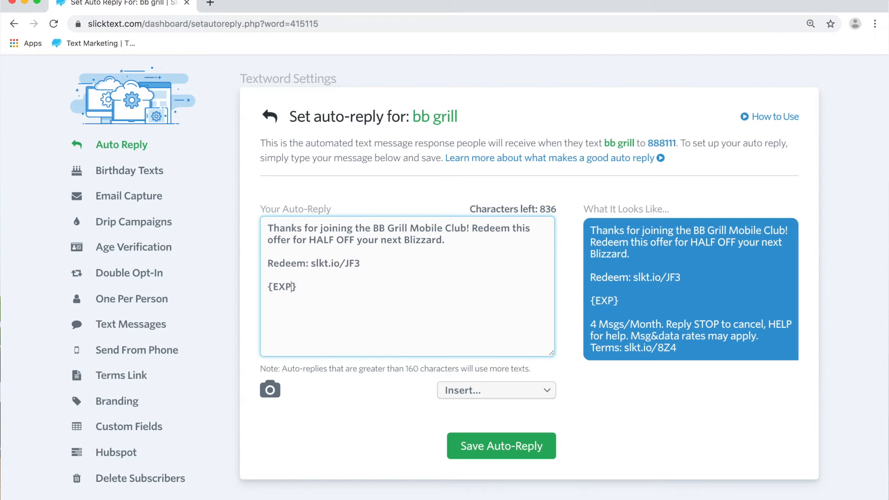
type("7")
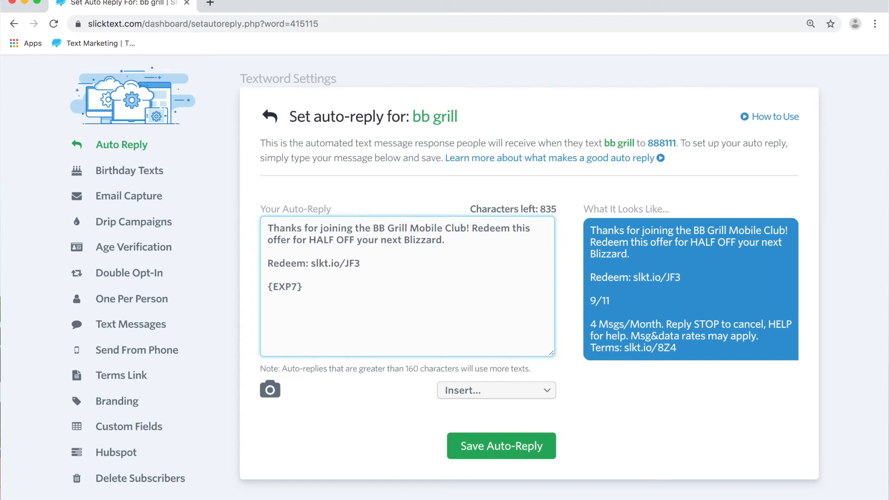
mouse_move(354, 433)
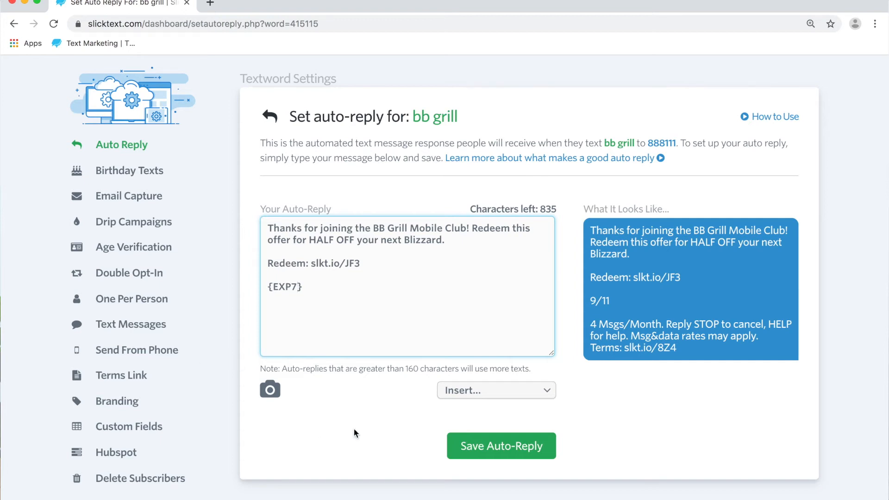
left_click(500, 446)
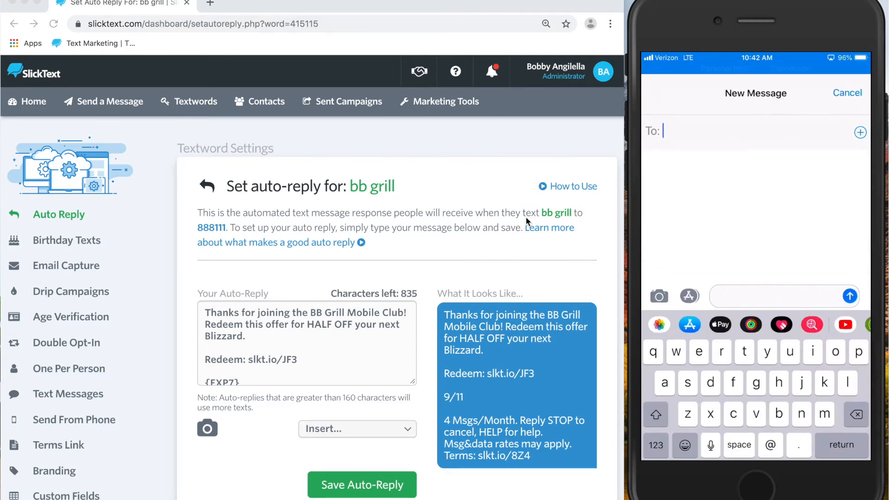
- From the phone, text 'Bb grill' to 888111 and receive the auto-reply with the 9/11 expiration
type("8")
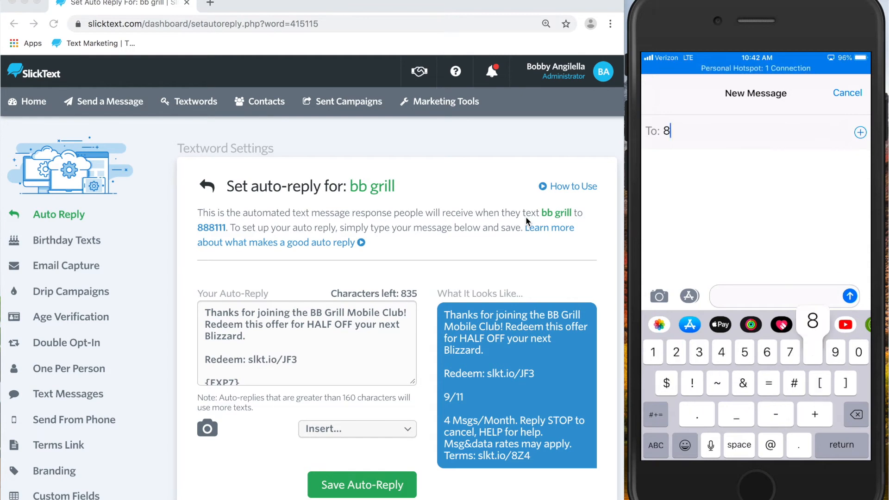
type("88111")
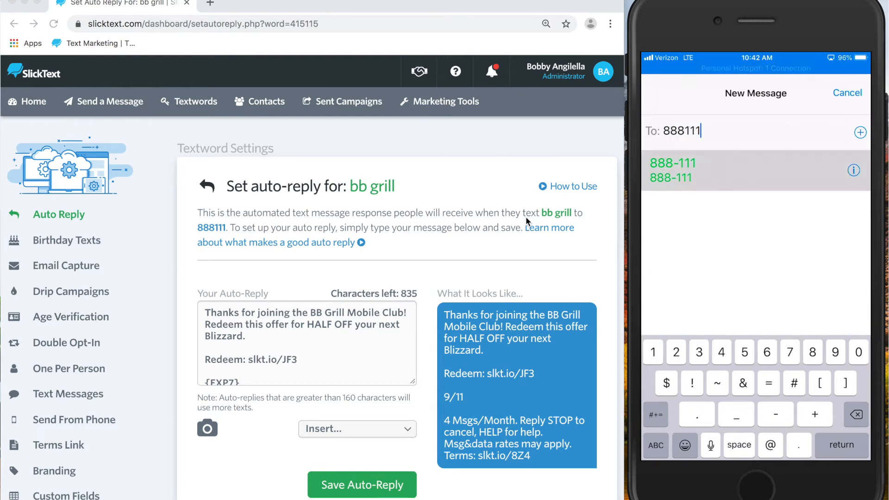
left_click(672, 170)
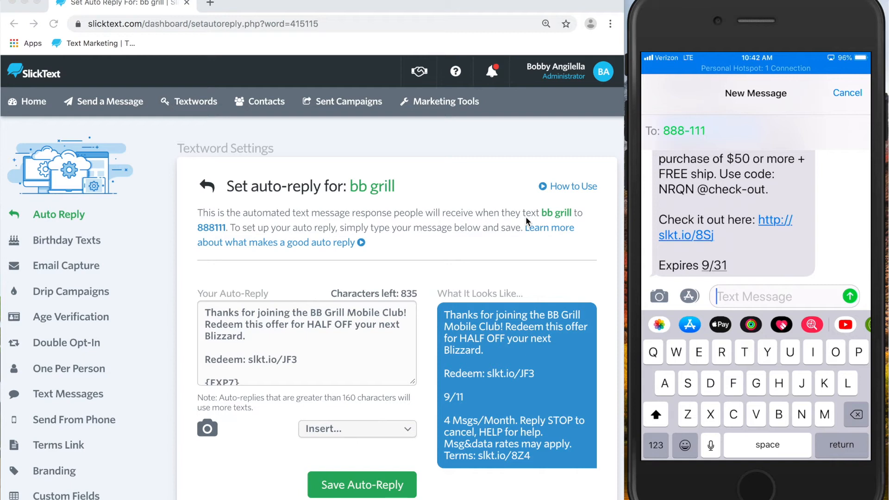
type("Bb grr")
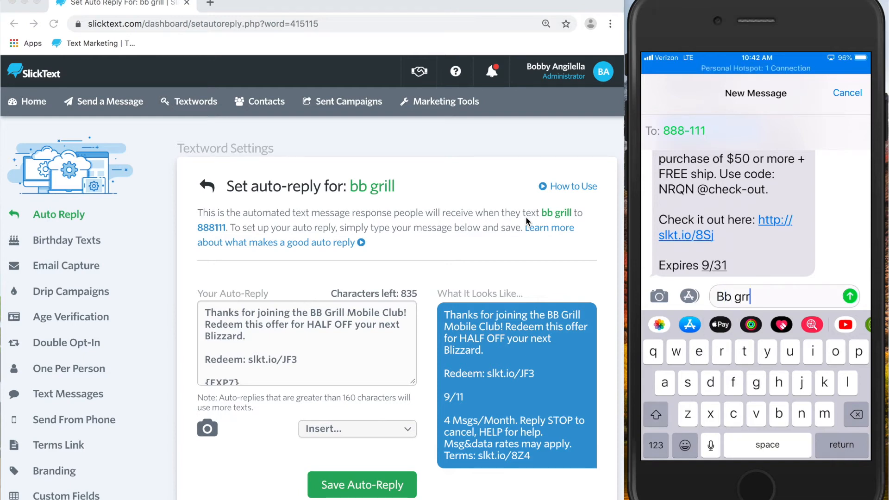
left_click(850, 296)
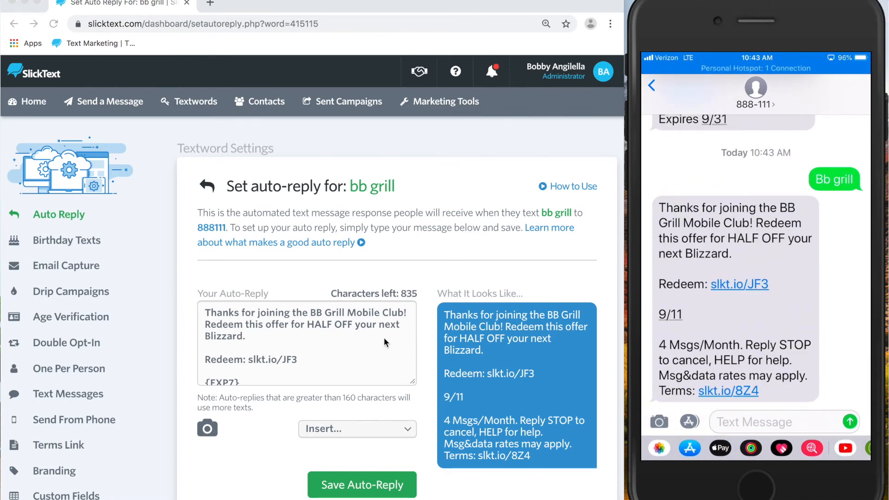
mouse_move(415, 411)
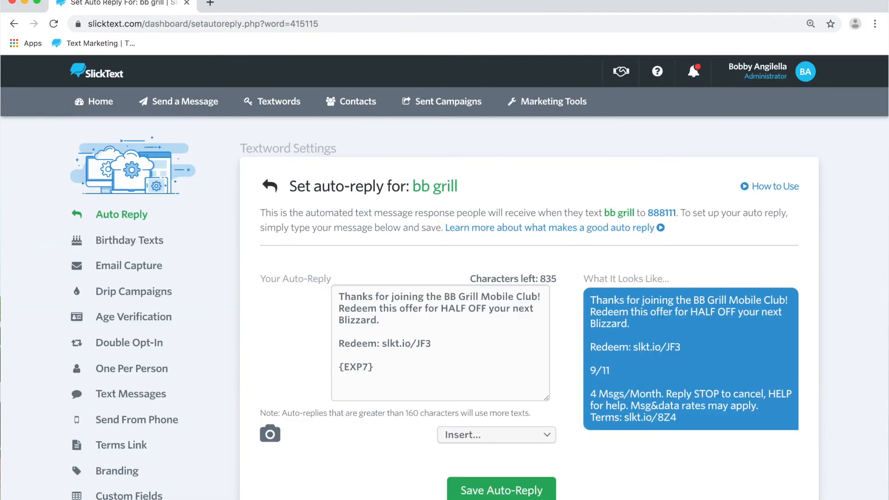
- Go to Send a Message and show the Insert... options under the Text Message box
left_click(178, 102)
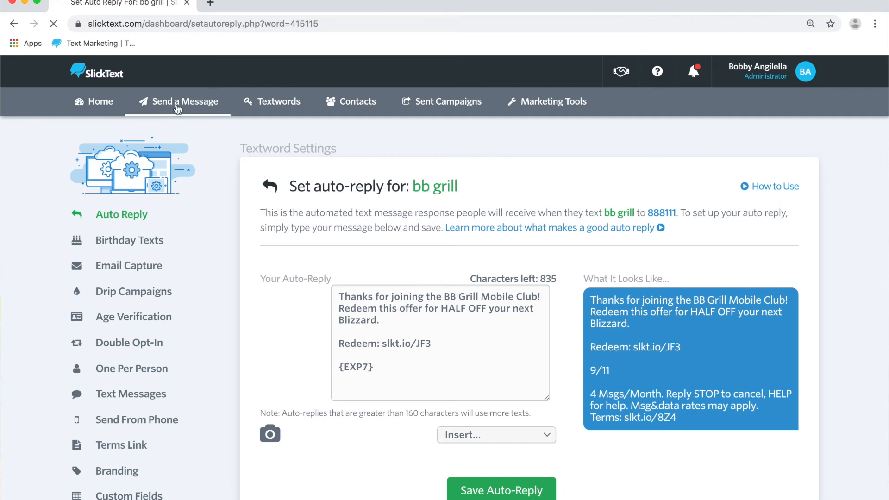
left_click(178, 101)
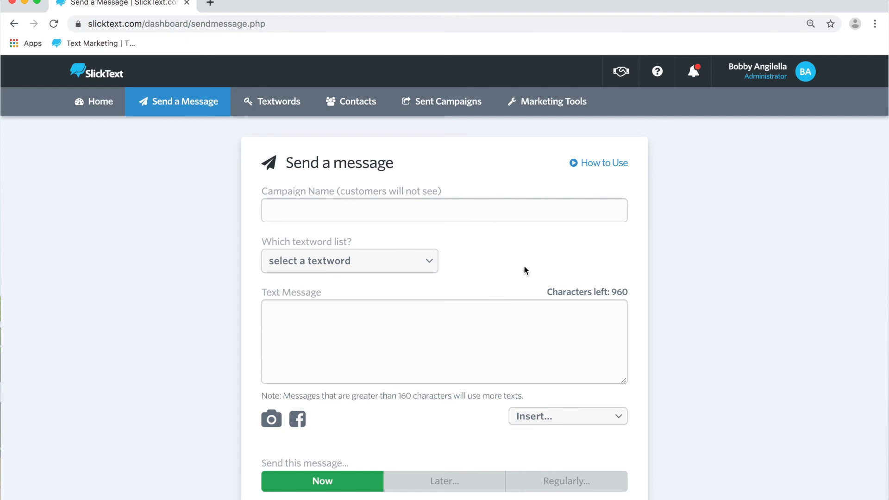
left_click(507, 361)
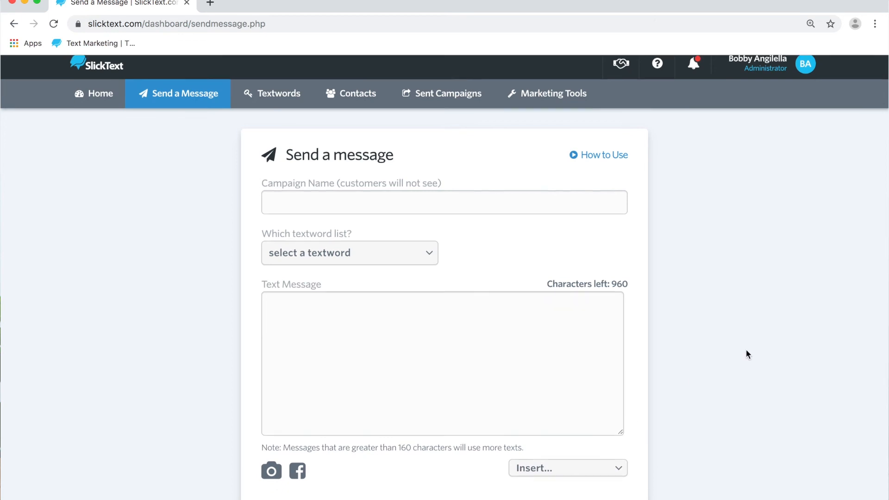
scroll("down", 3)
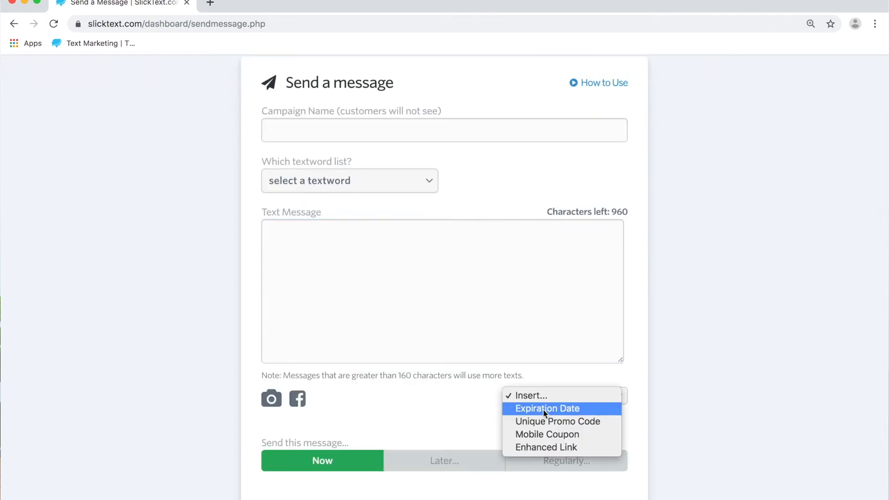
- Insert a 10-day {EXP10} expiration code and write 'Expiores' in front of it
left_click(547, 408)
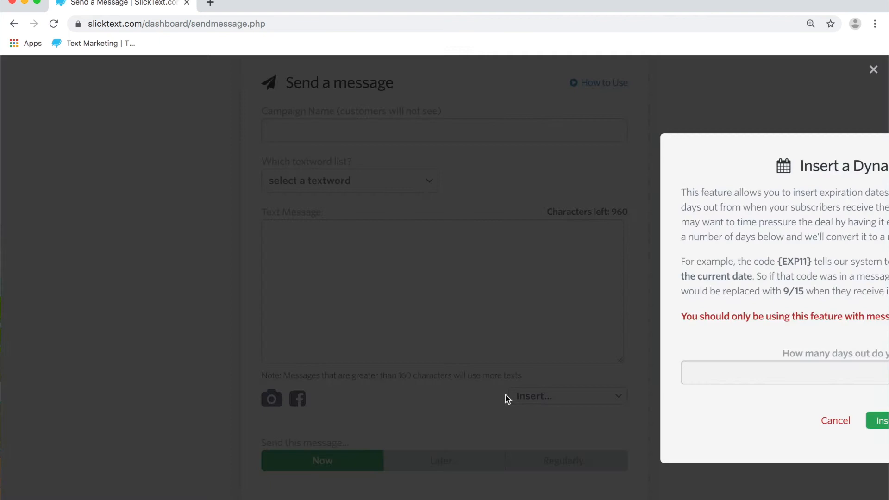
left_click(439, 376)
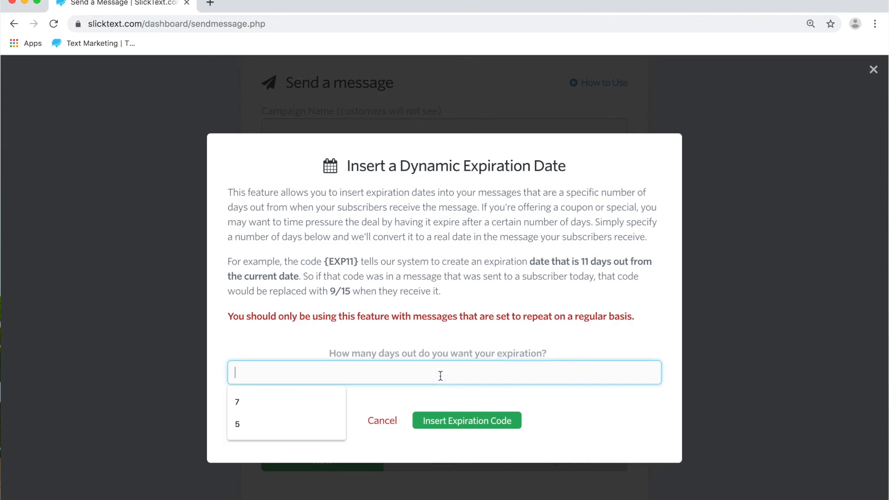
type("10")
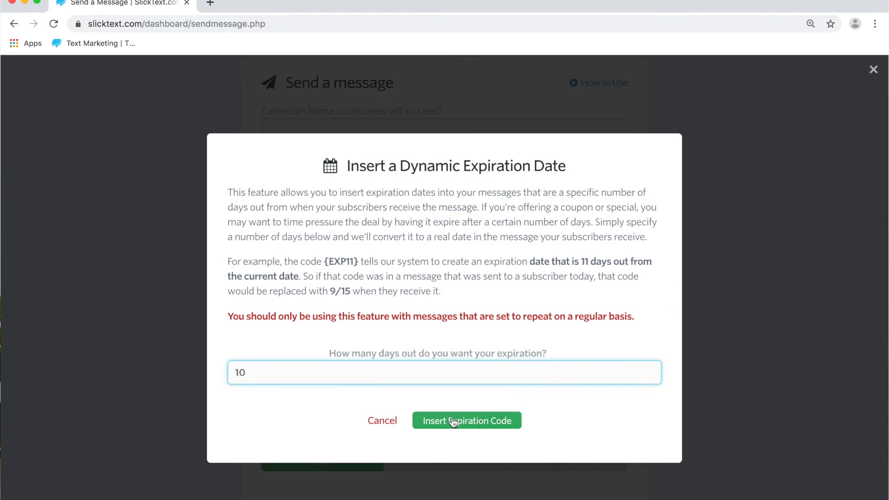
left_click(467, 420)
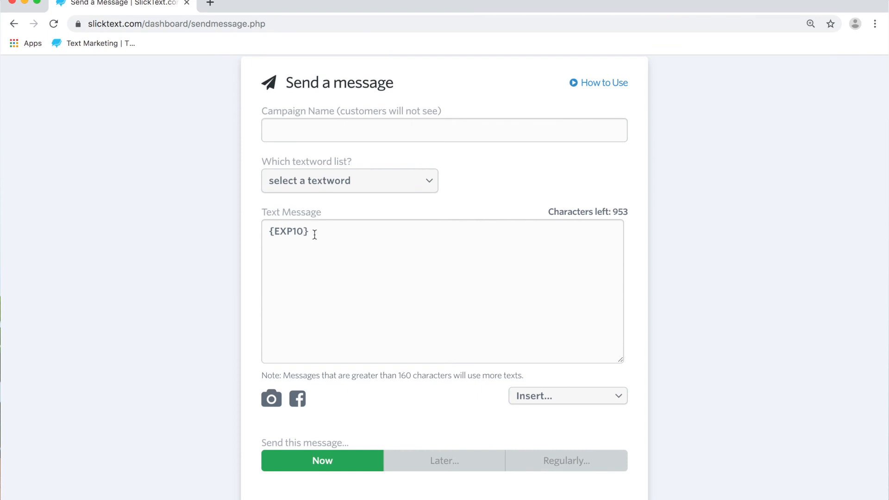
double_click(285, 232)
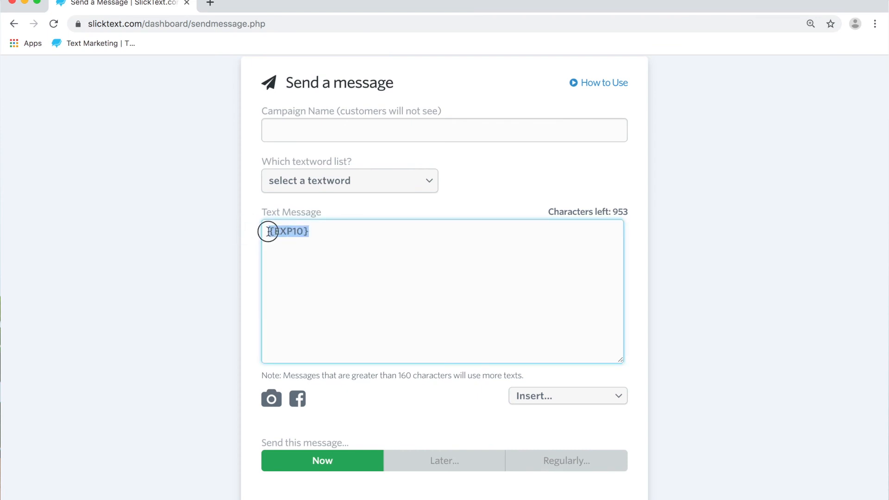
type("Expiores")
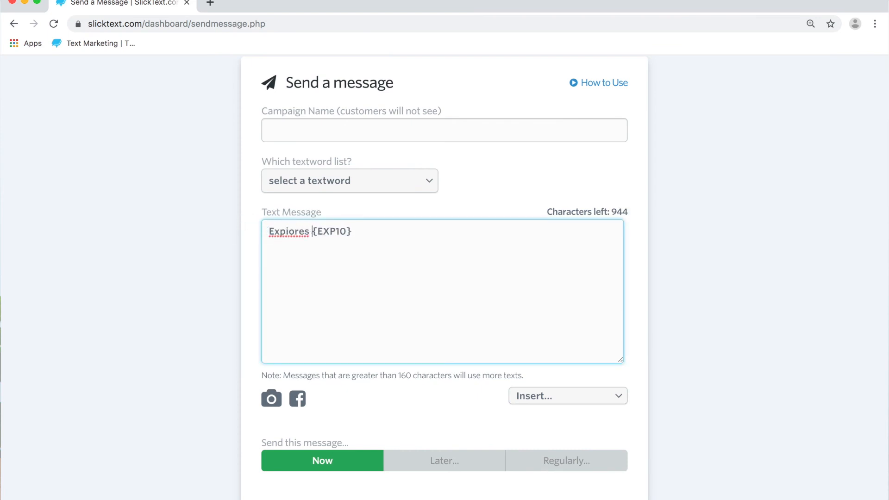